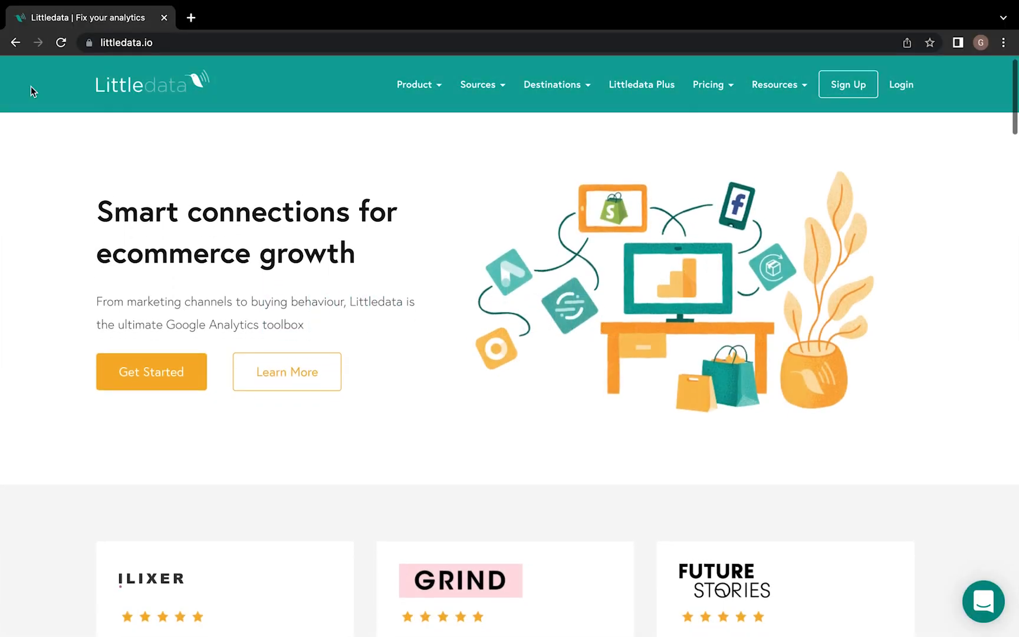
- Go to g2.com in the browser
scroll("down", 3)
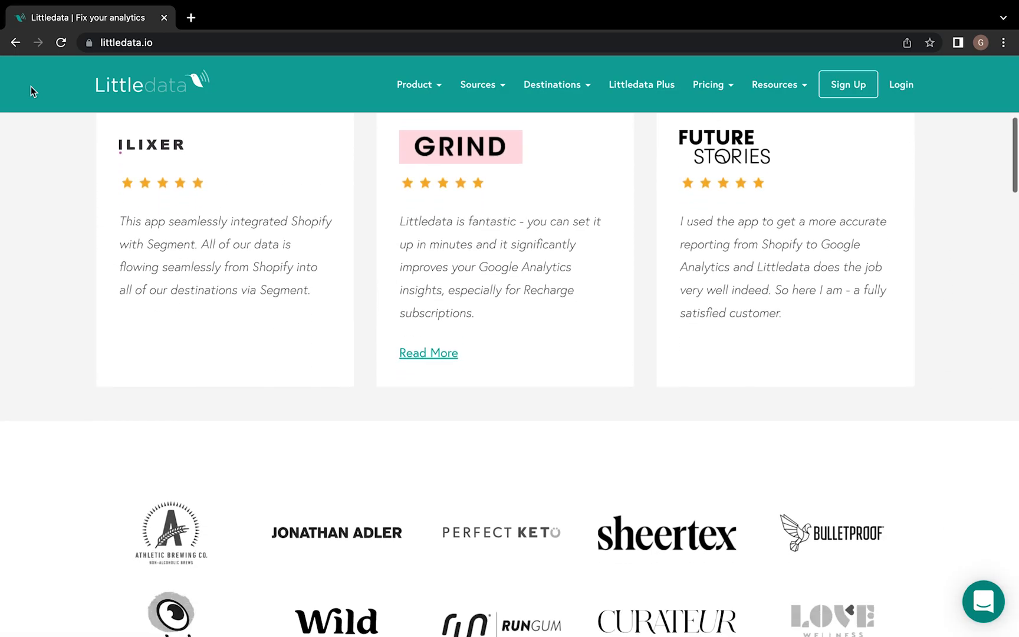
scroll("down", 3)
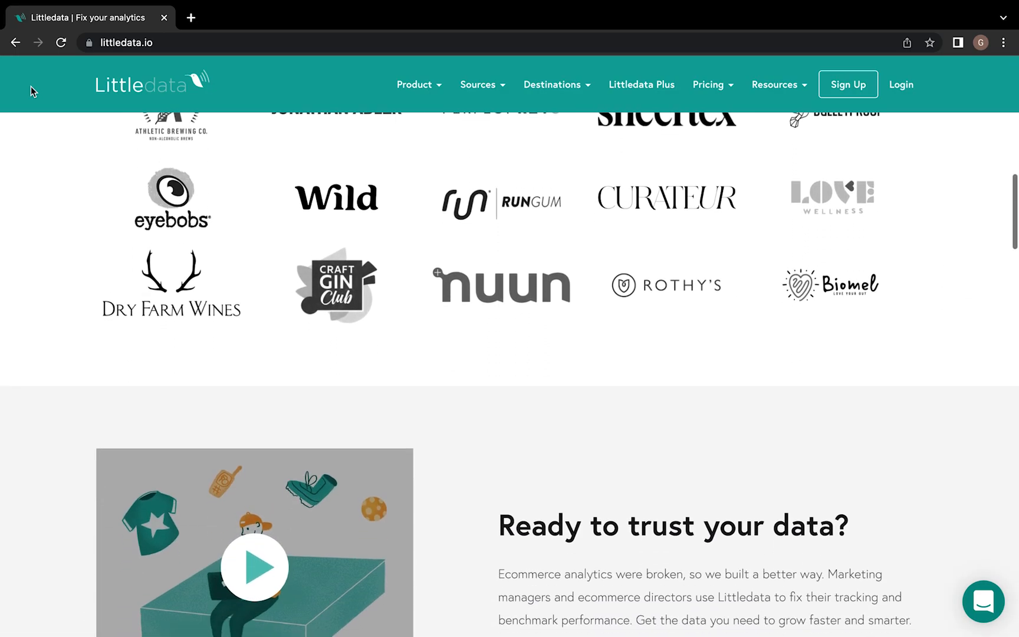
scroll("down", 3)
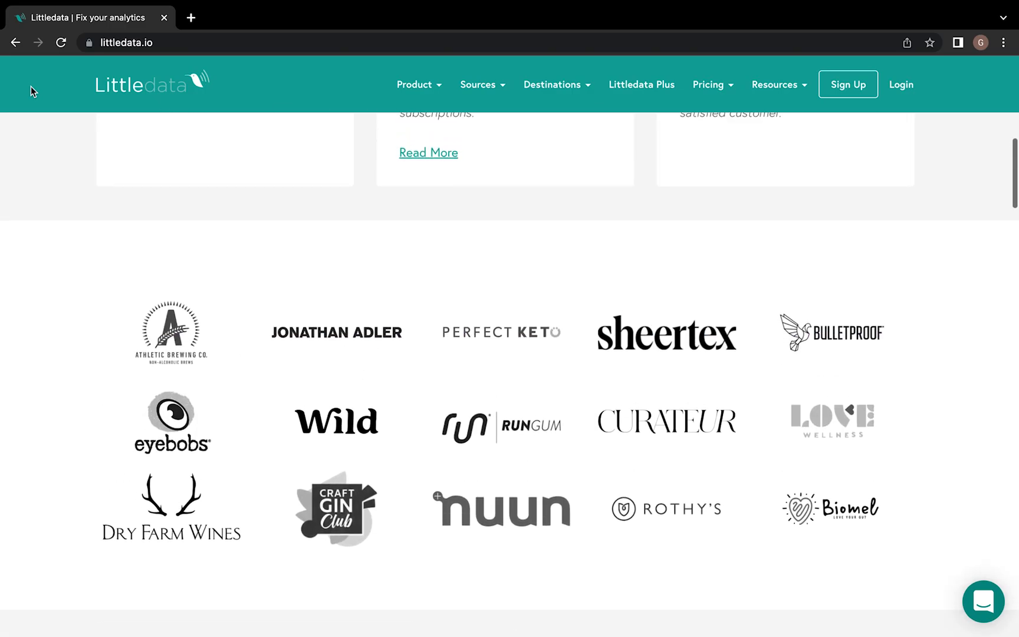
scroll("up", 3)
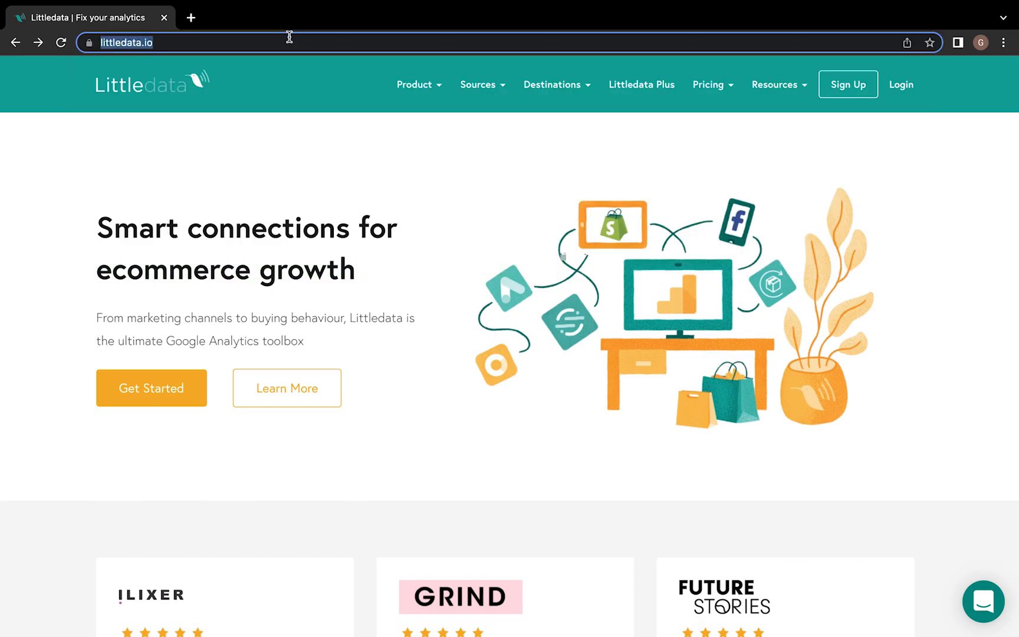
type("g2.com")
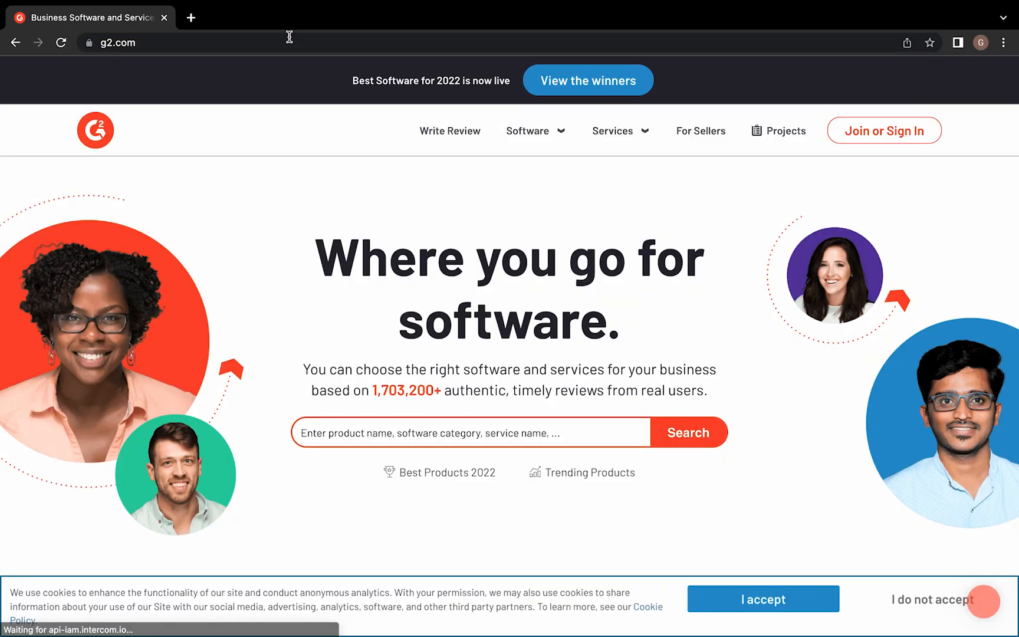
- Search G2 for 'Littledata' and choose the Littledata result to start a review
left_click(470, 432)
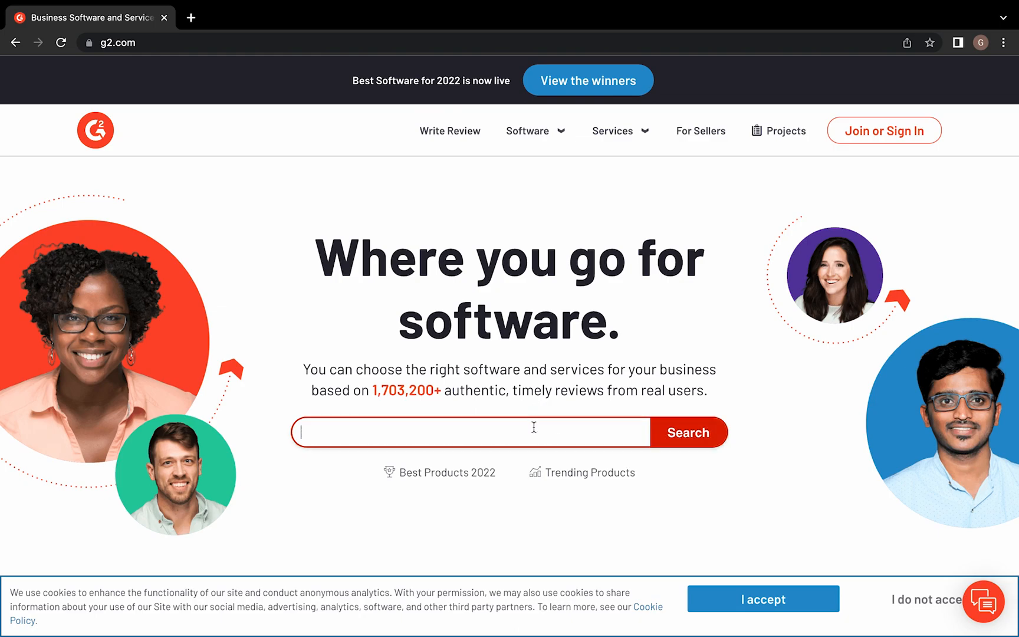
type("Littledata")
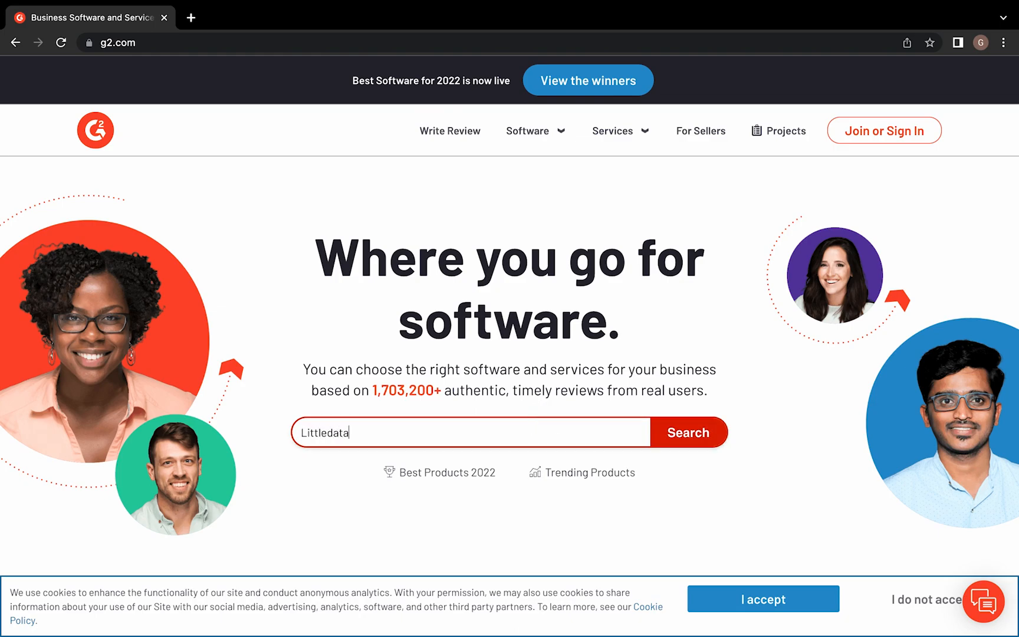
left_click(687, 432)
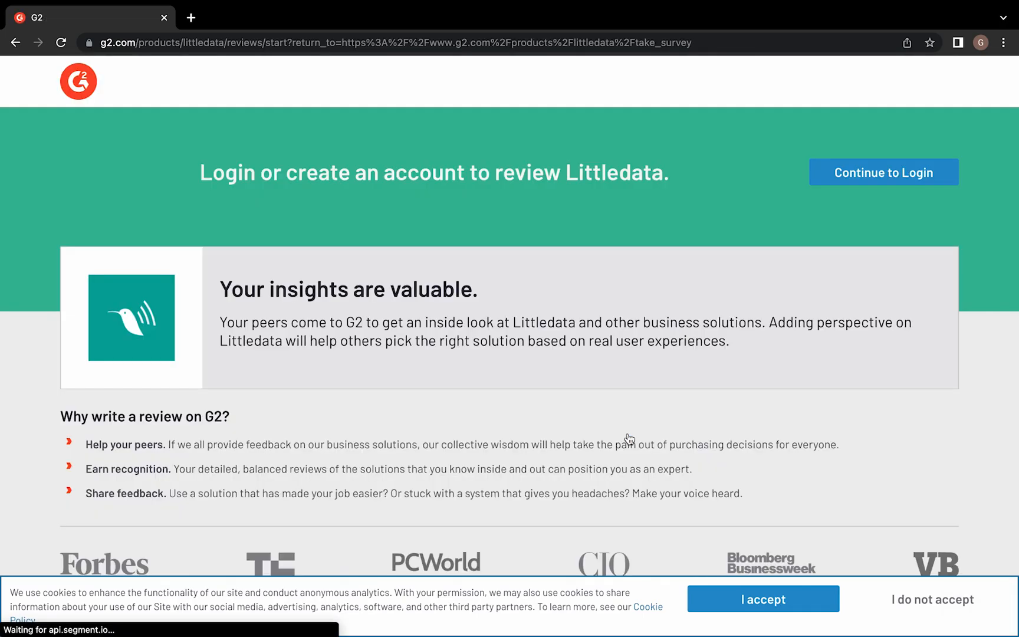
- Continue to login and choose the Google (Business) sign-in option
left_click(882, 172)
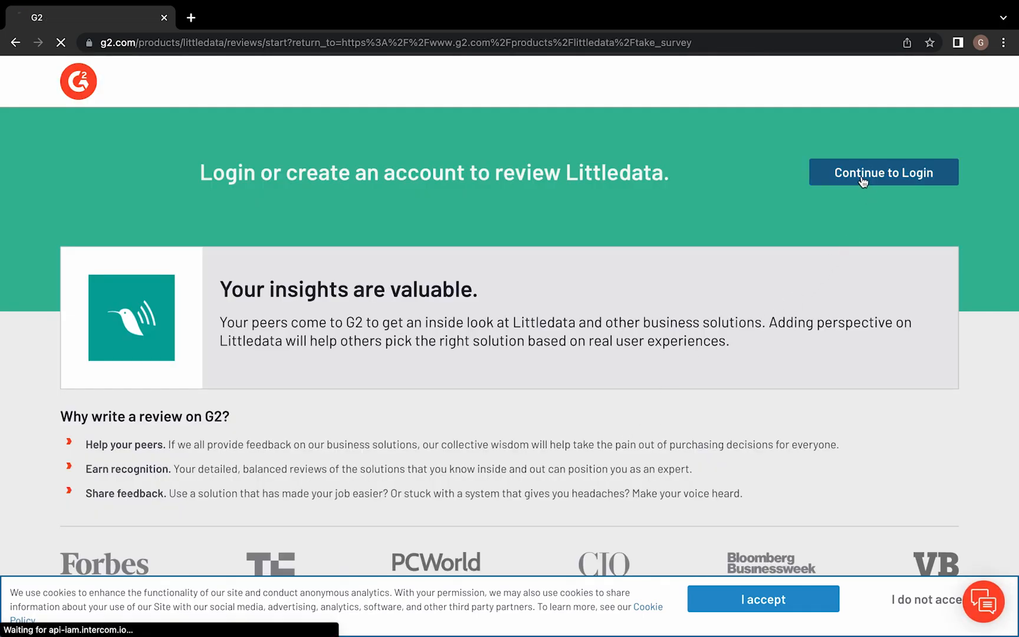
left_click(882, 172)
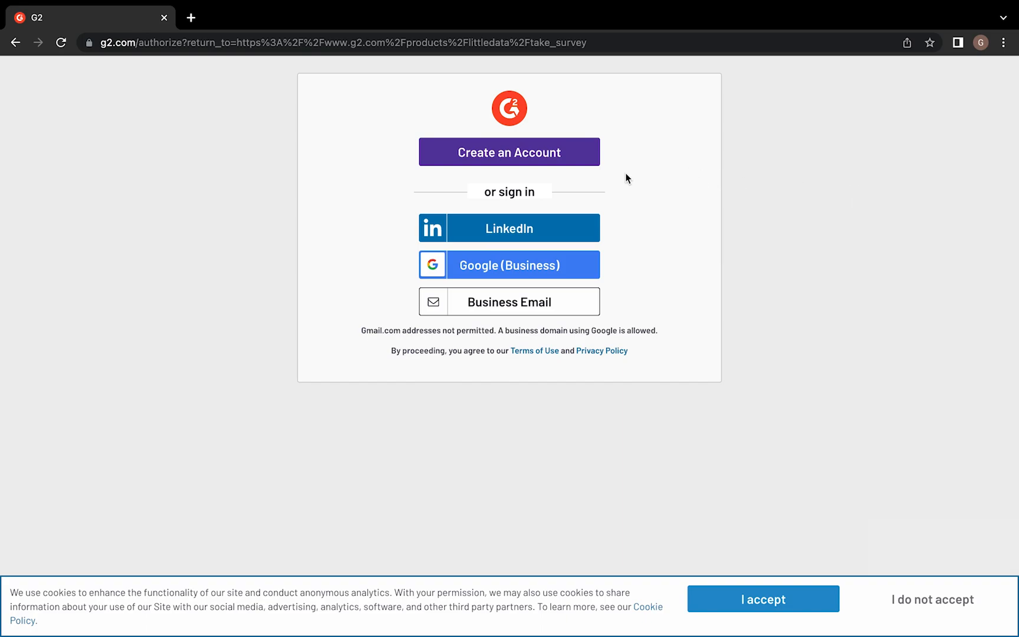
mouse_move(581, 265)
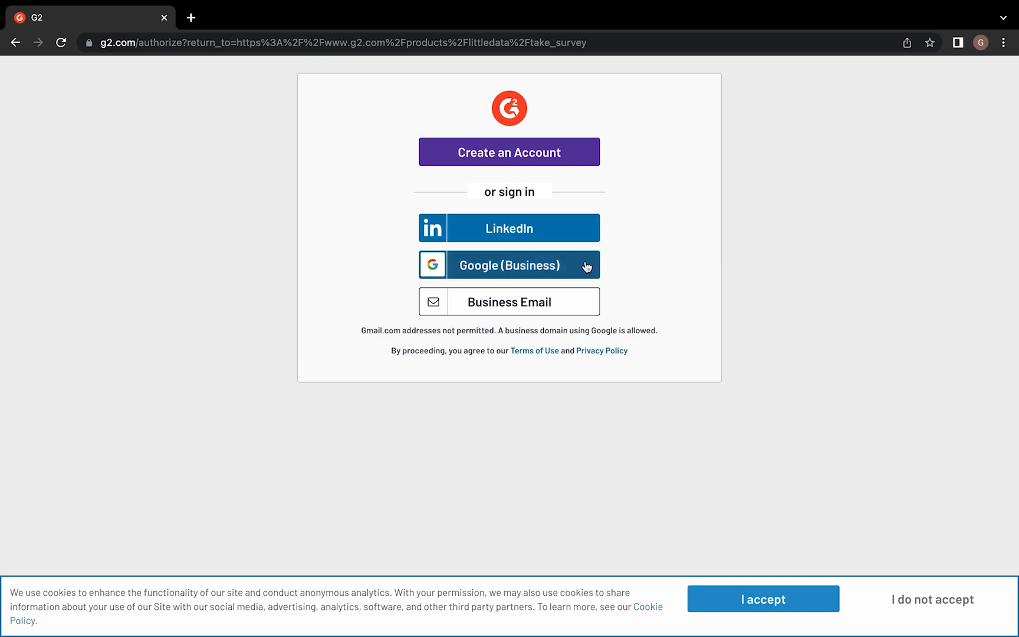
left_click(508, 264)
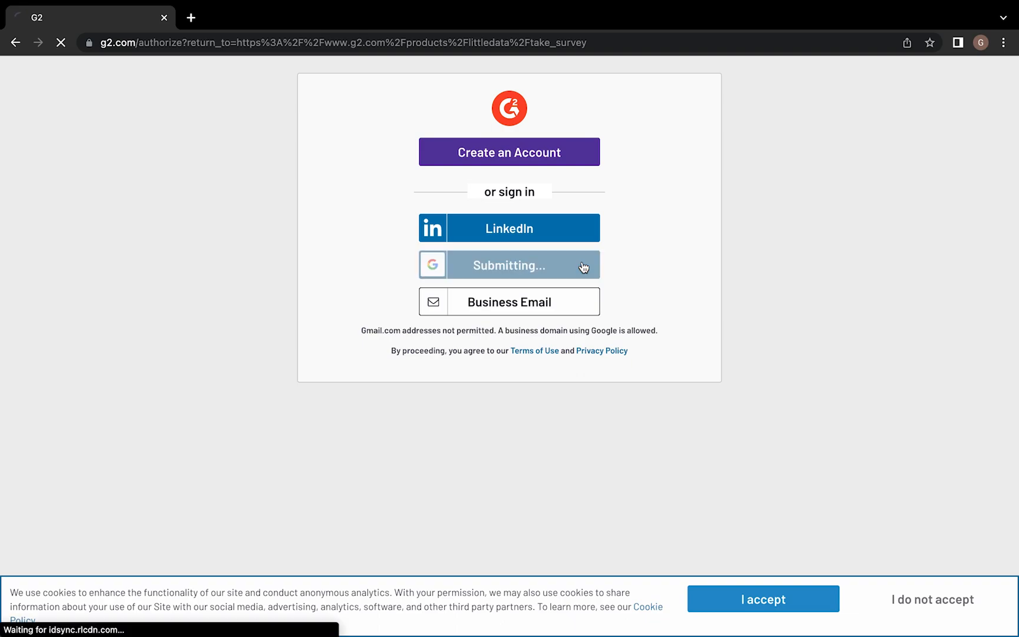
left_click(508, 265)
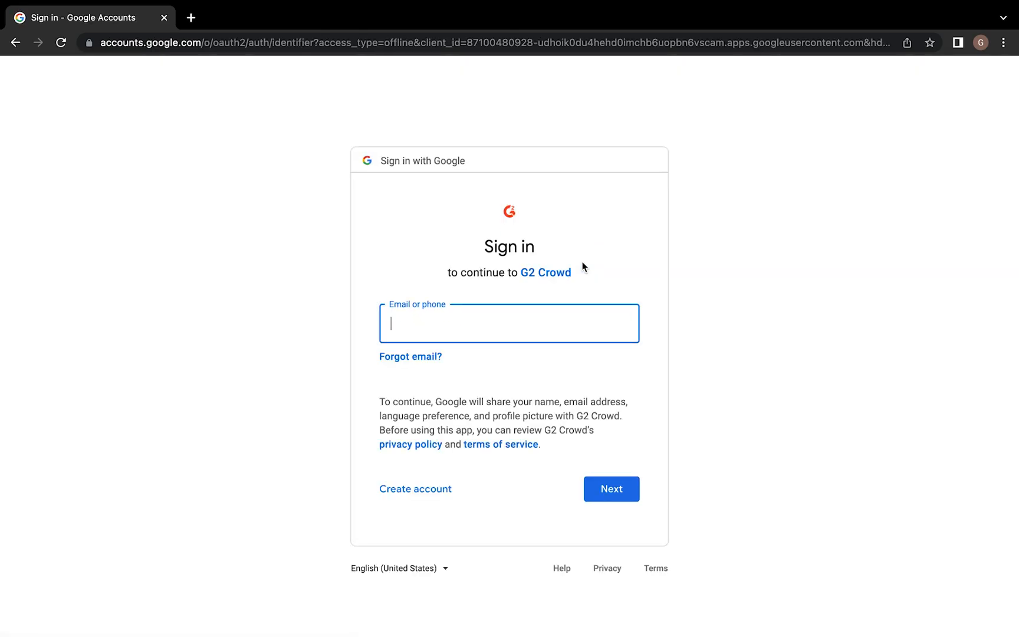
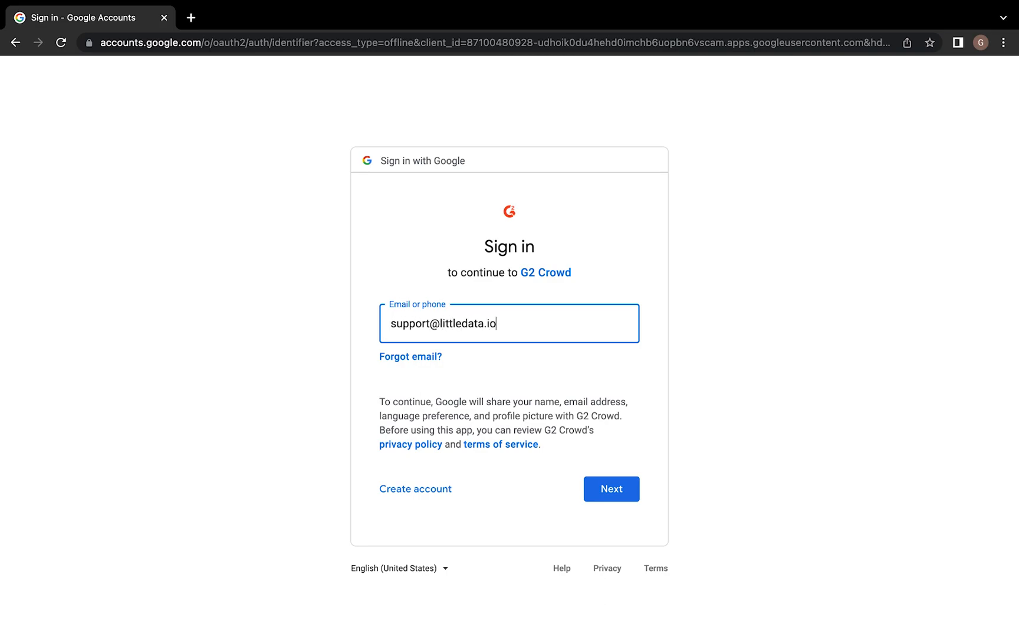
- Enter the Google email and password to sign in and return to the Littledata review form
left_click(610, 488)
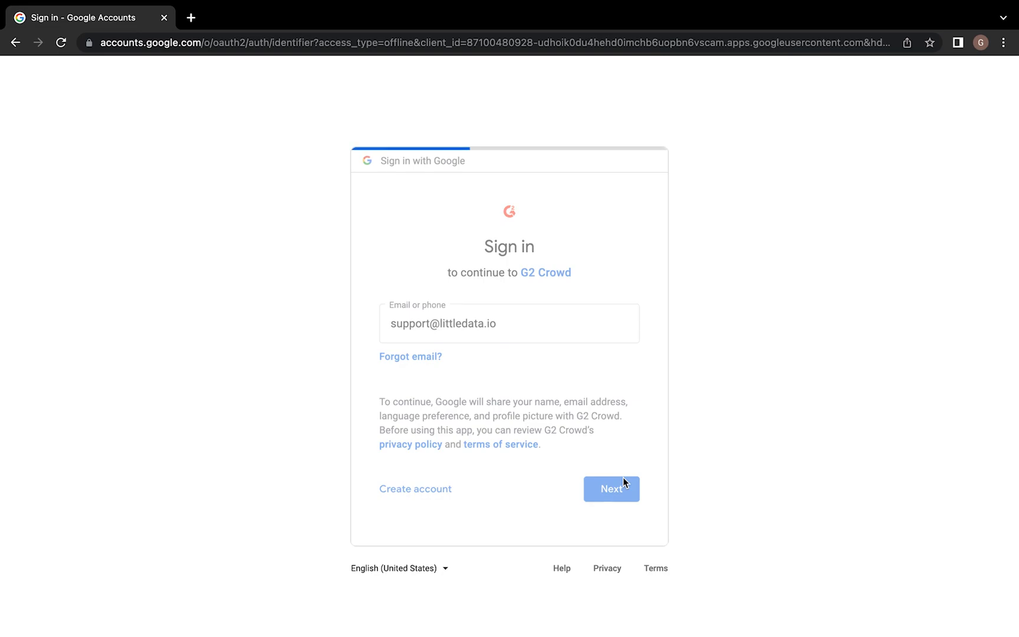
left_click(610, 488)
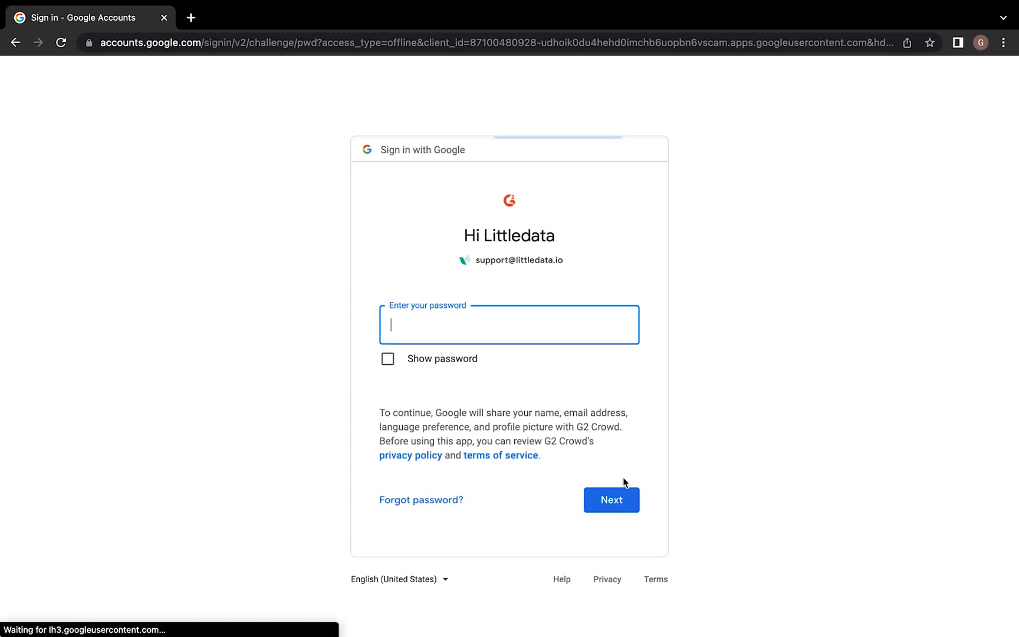
left_click(610, 500)
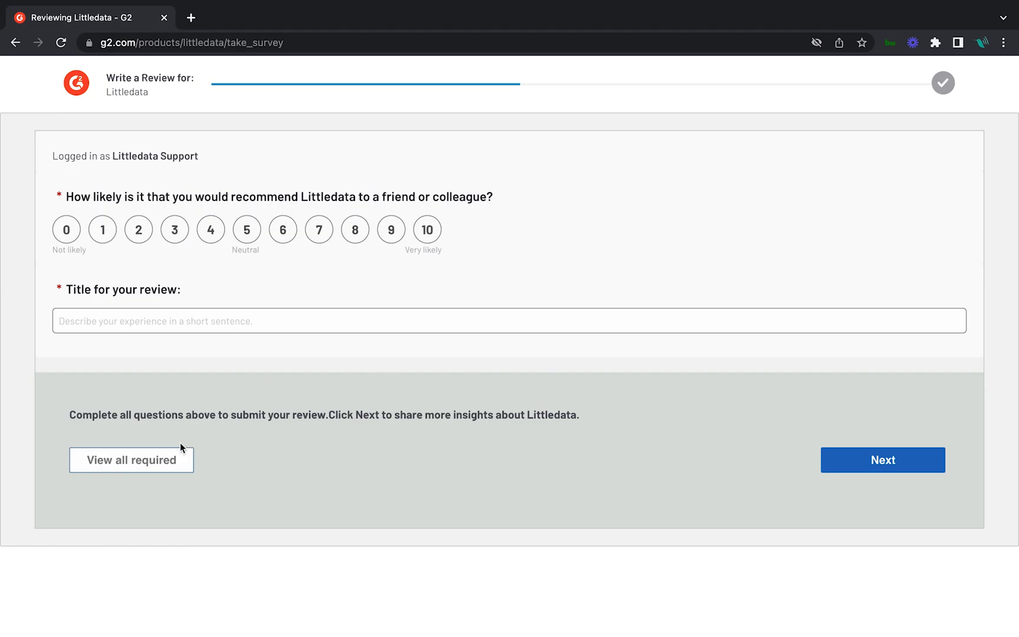
left_click(131, 459)
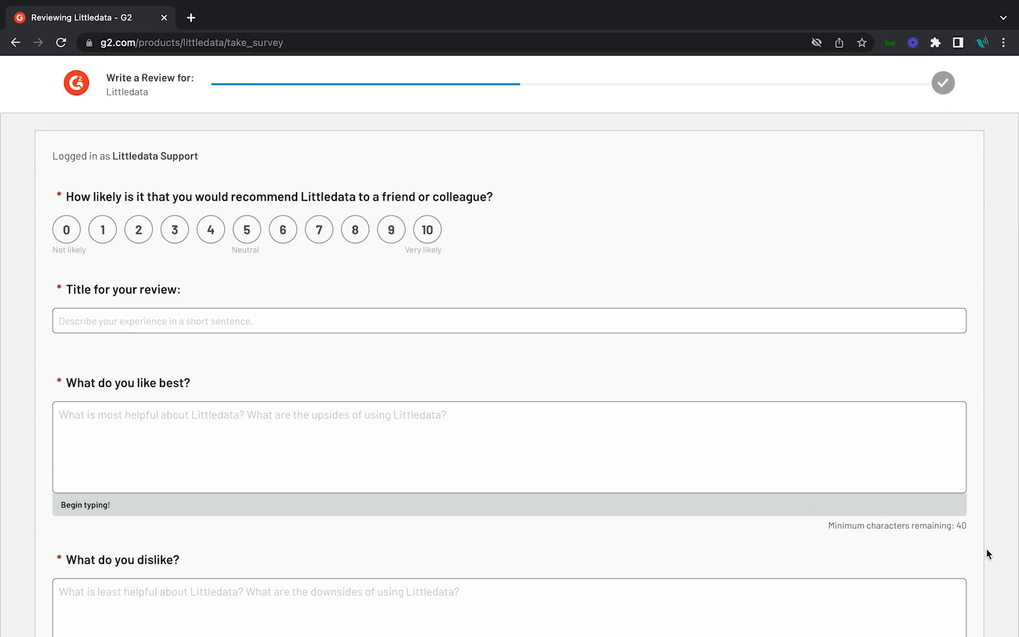
scroll("down", 3)
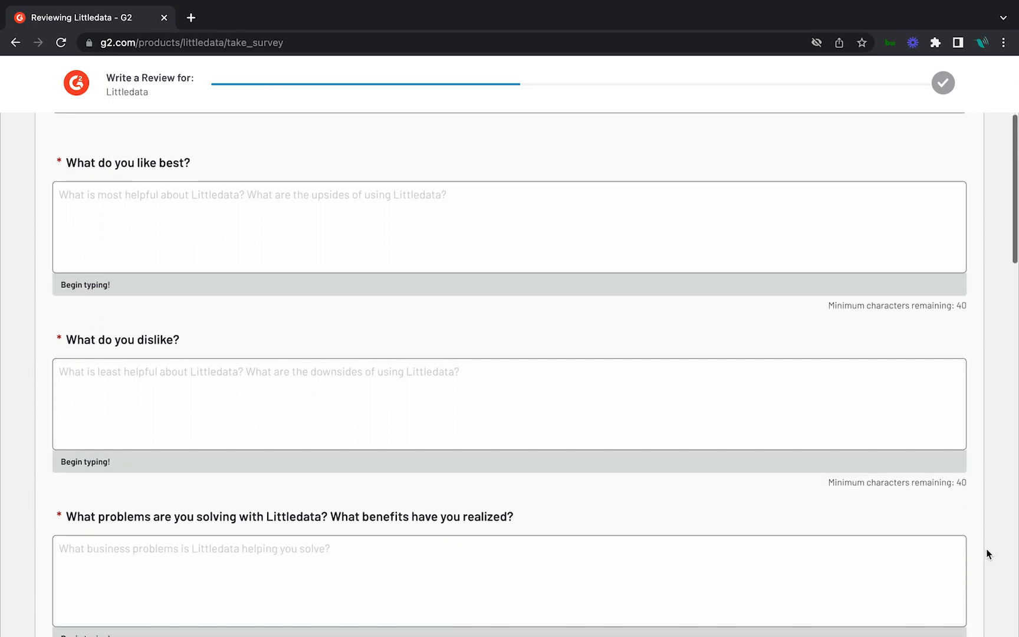
scroll("down", 3)
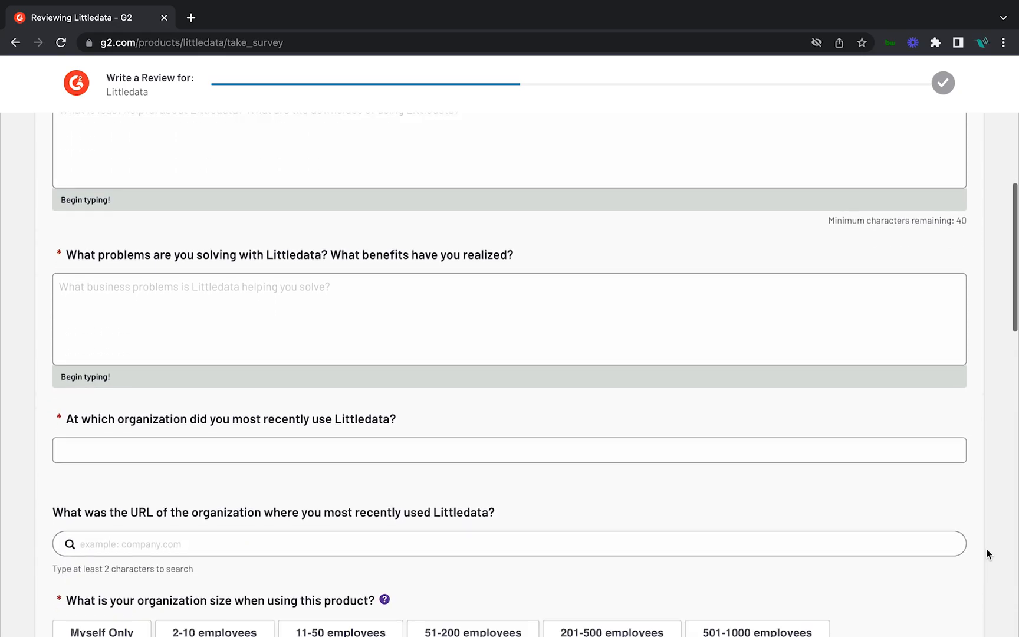
scroll("down", 3)
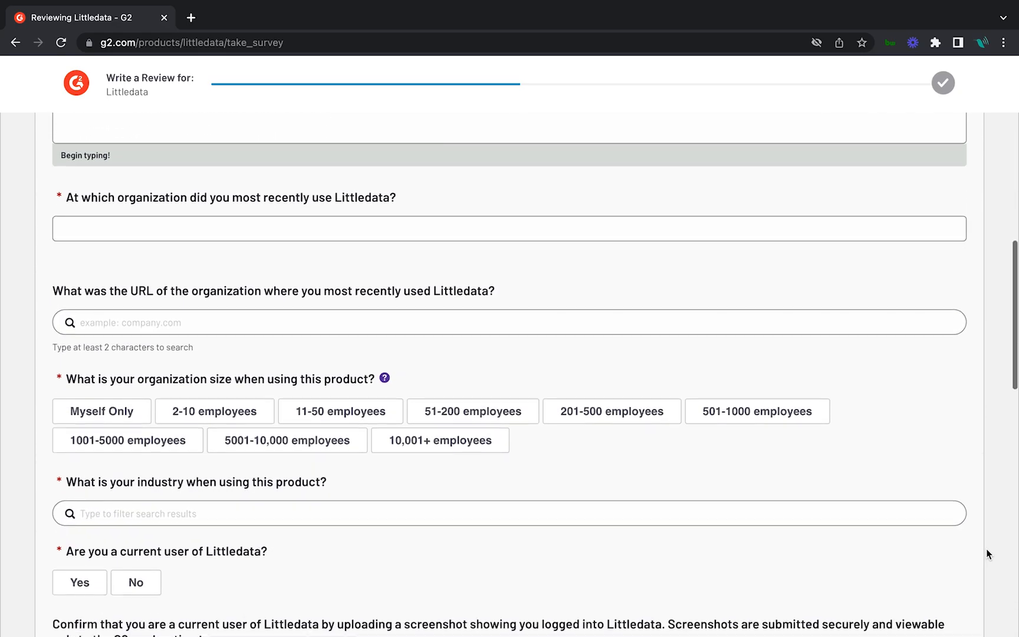
scroll("down", 3)
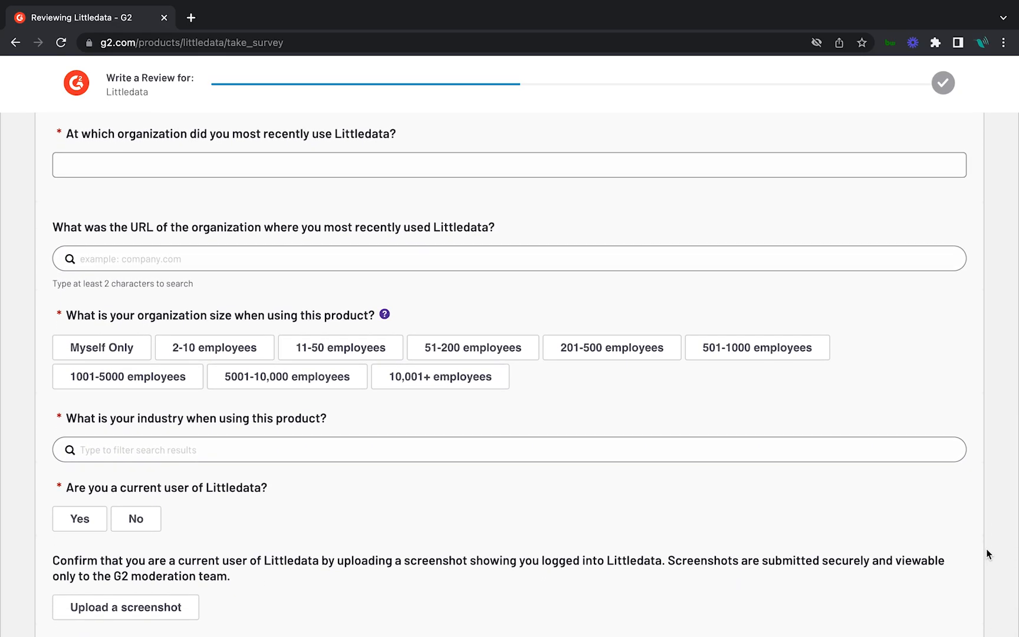
scroll("down", 3)
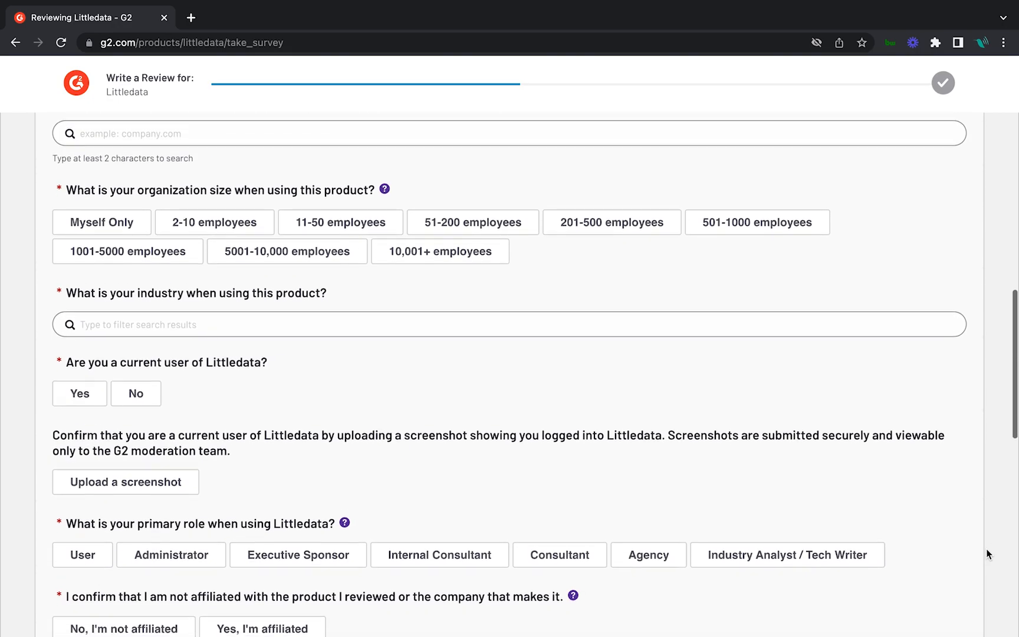
scroll("down", 3)
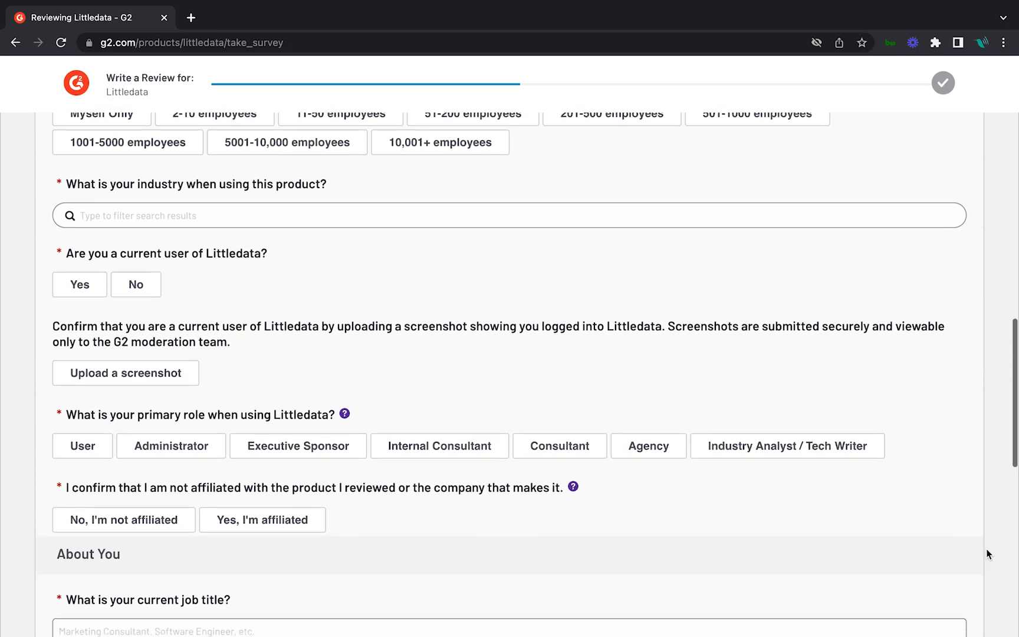
scroll("down", 3)
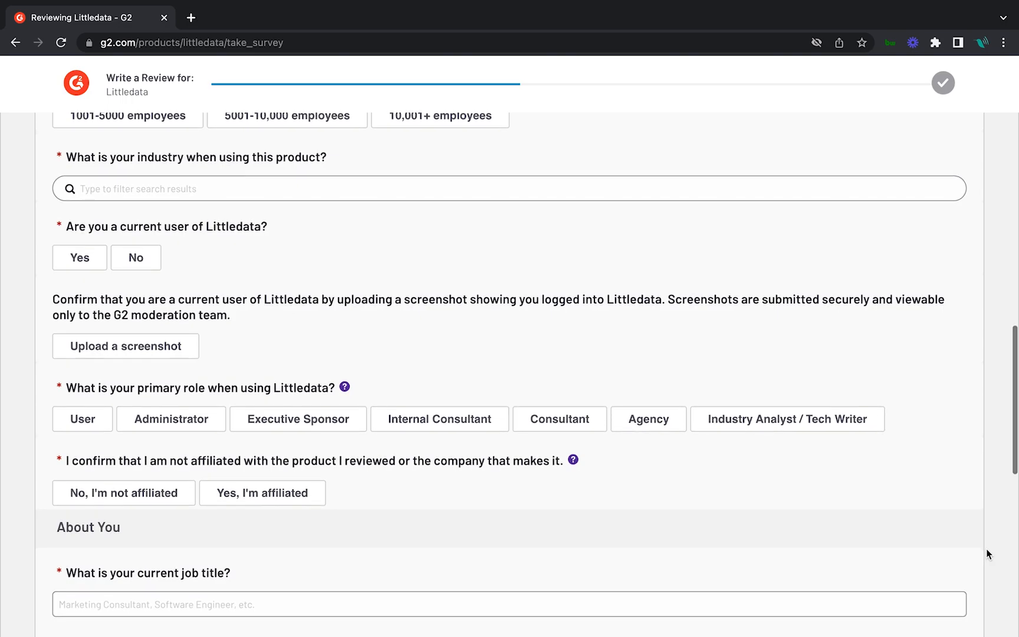
scroll("down", 3)
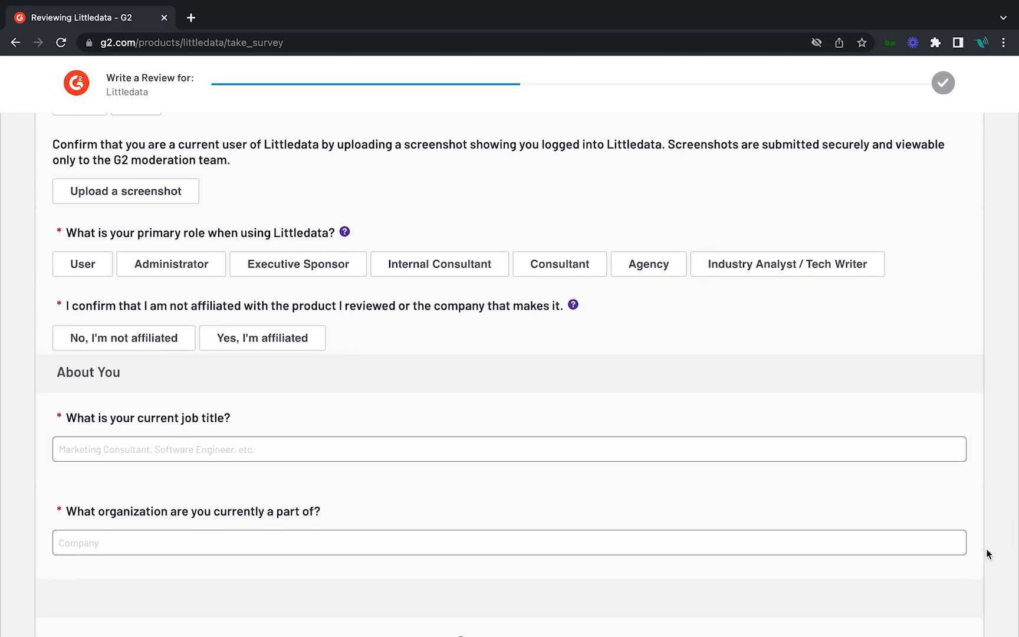
scroll("down", 3)
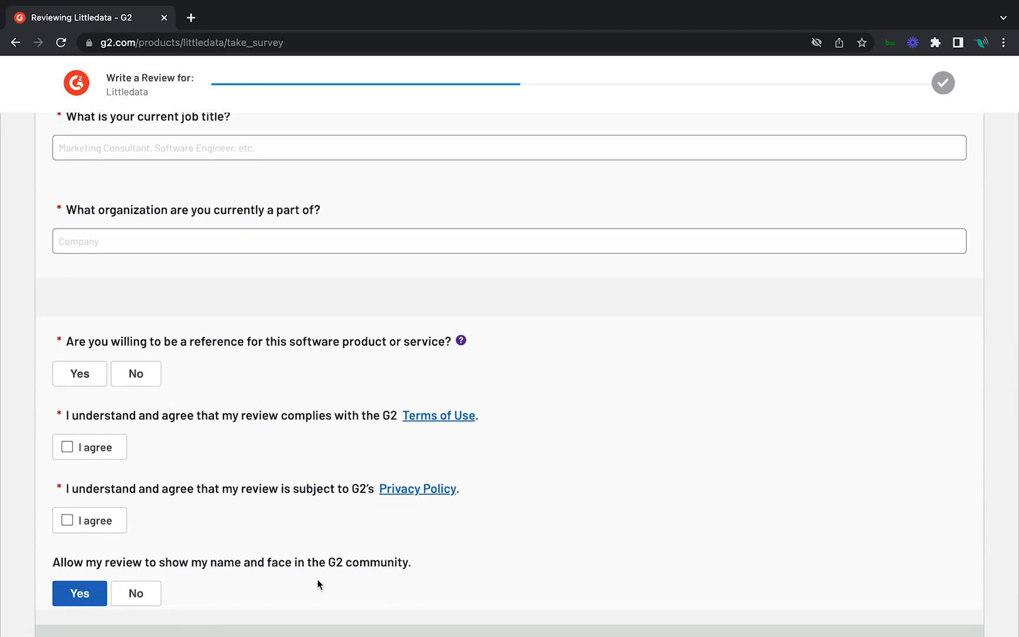
left_click(136, 593)
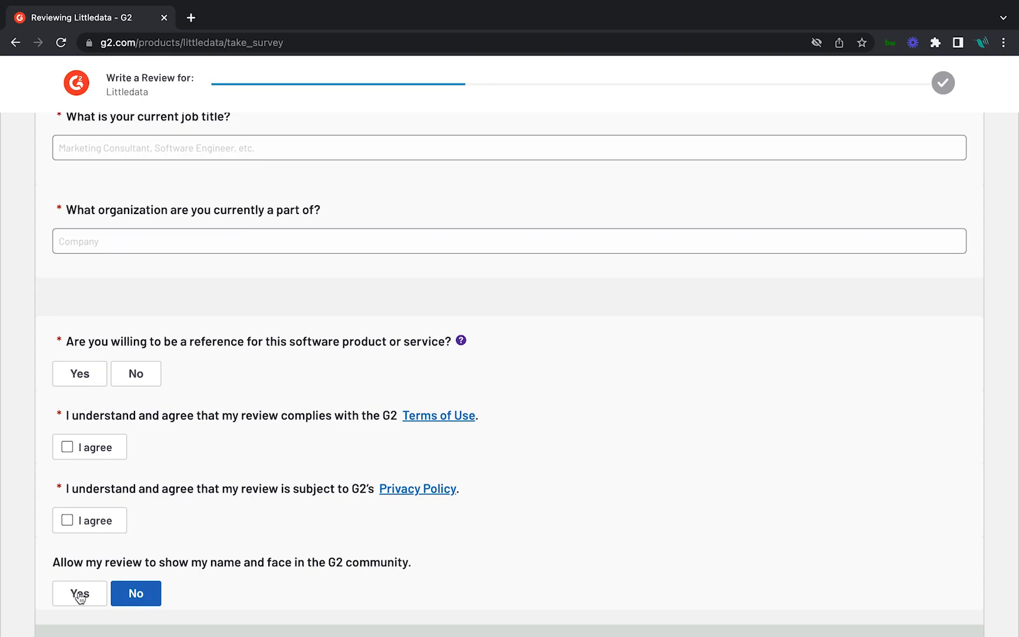
left_click(79, 593)
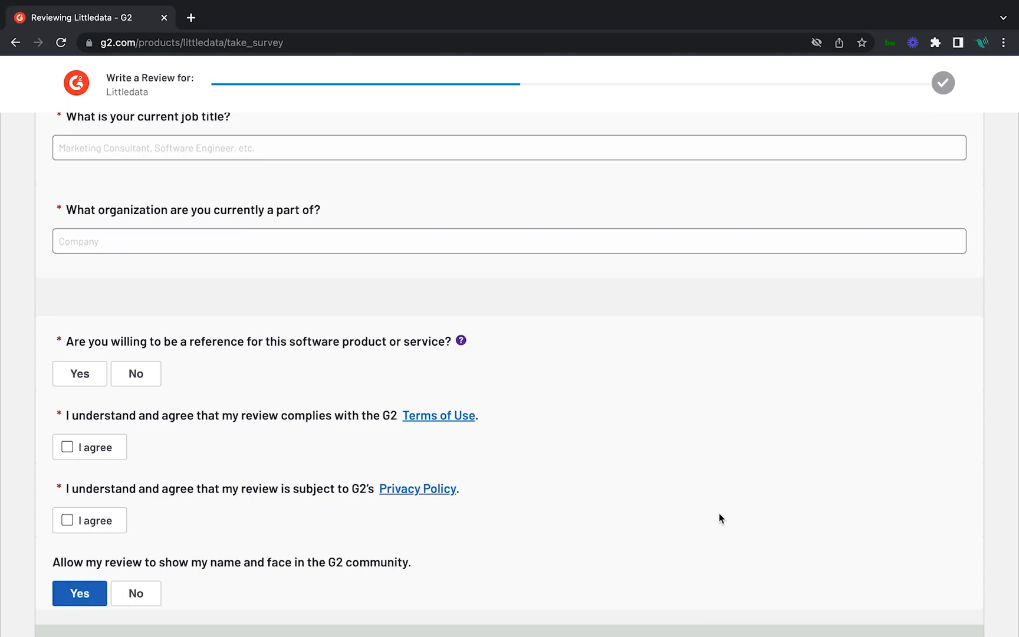
scroll("up", 3)
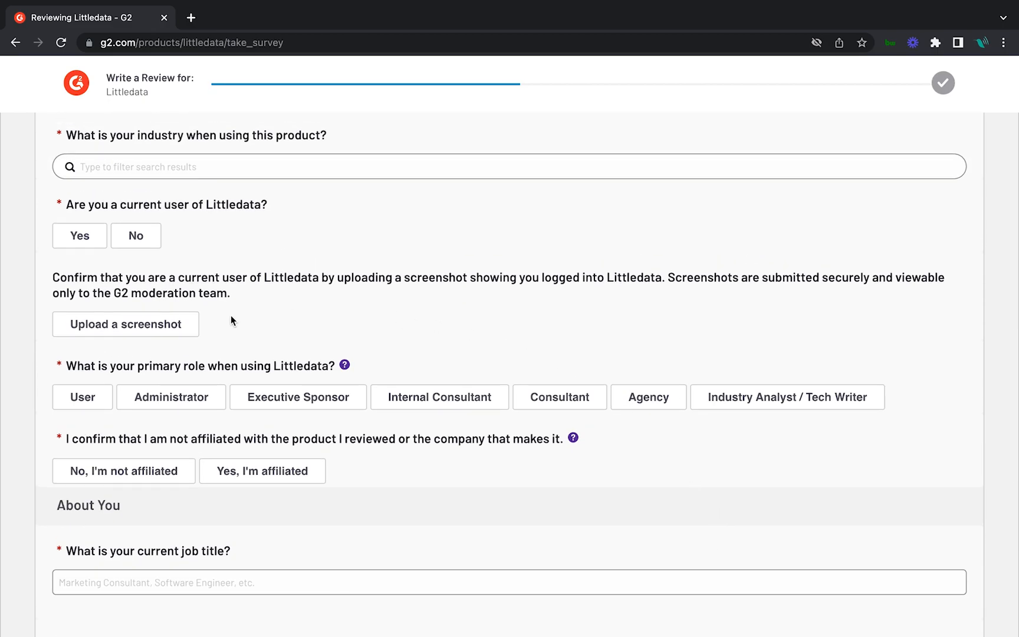
- Upload the PNG screenshot file proving current Littledata use
left_click(125, 323)
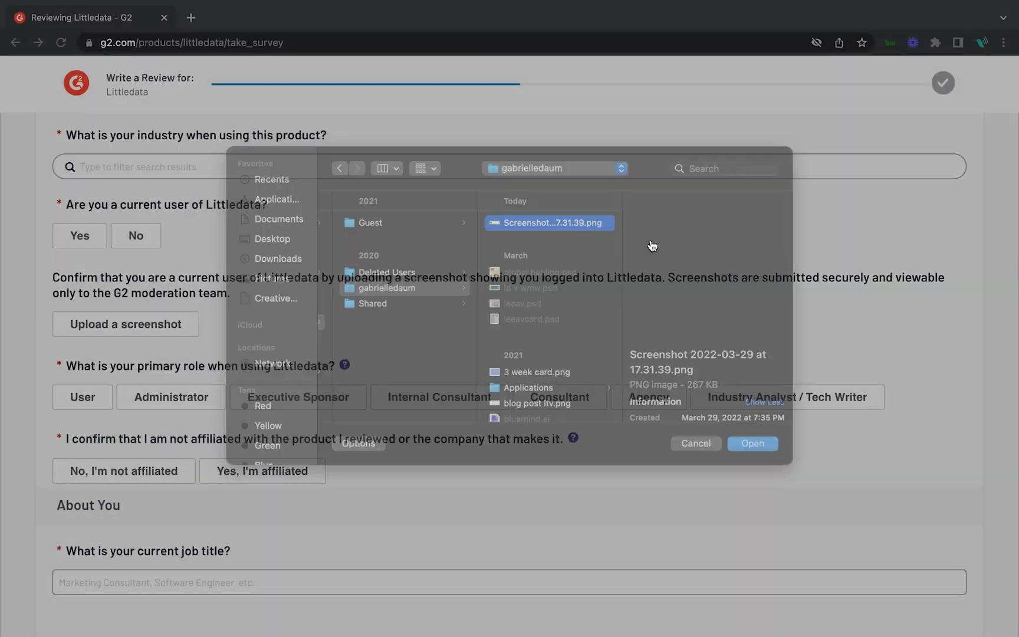
left_click(751, 443)
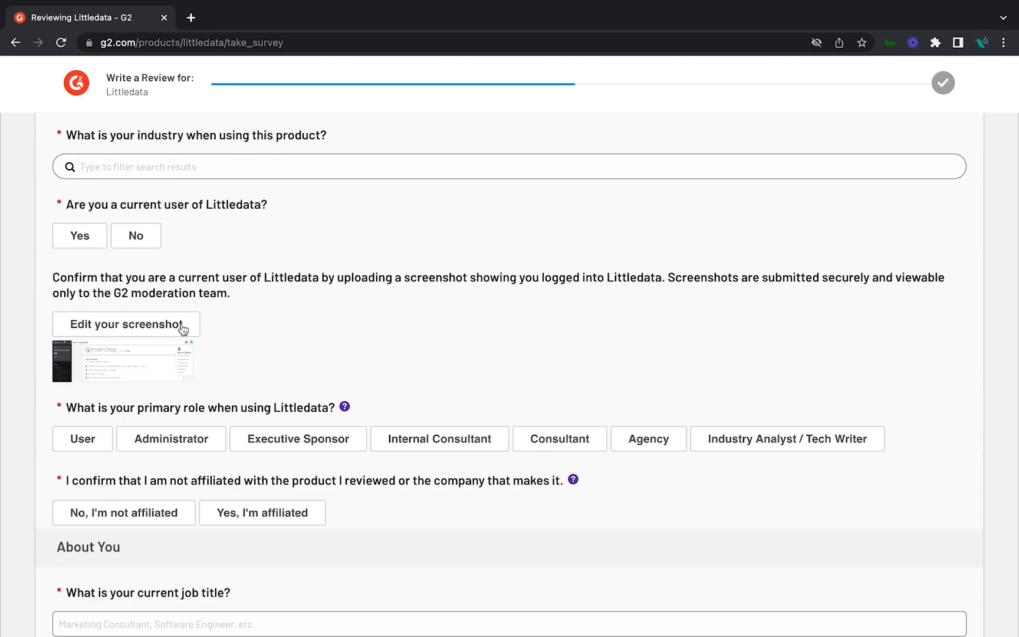
mouse_move(403, 377)
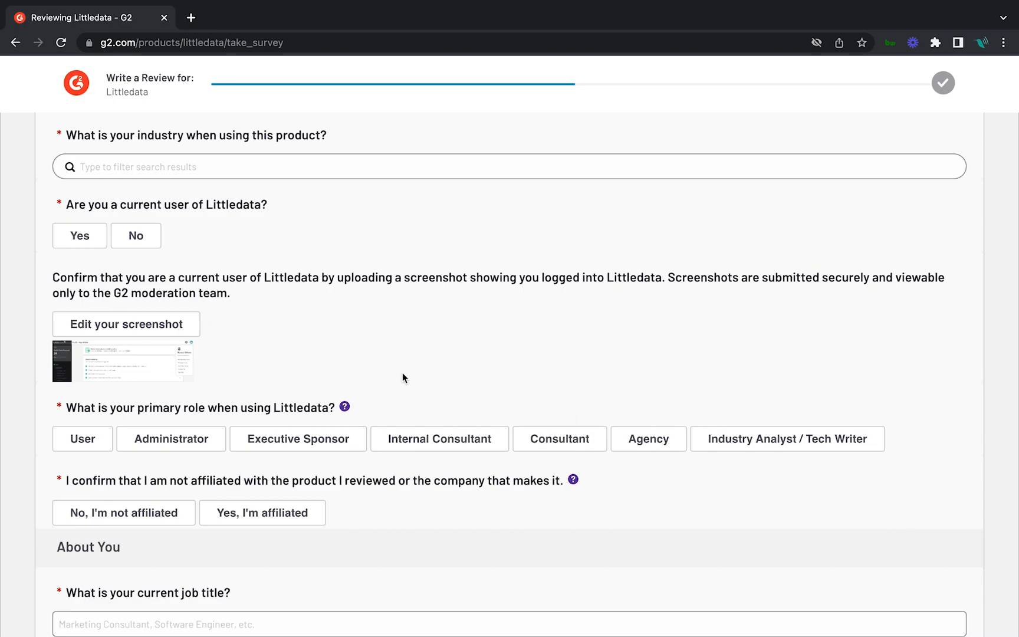
- Submit the completed Littledata review to reach the thank-you confirmation
scroll("down", 3)
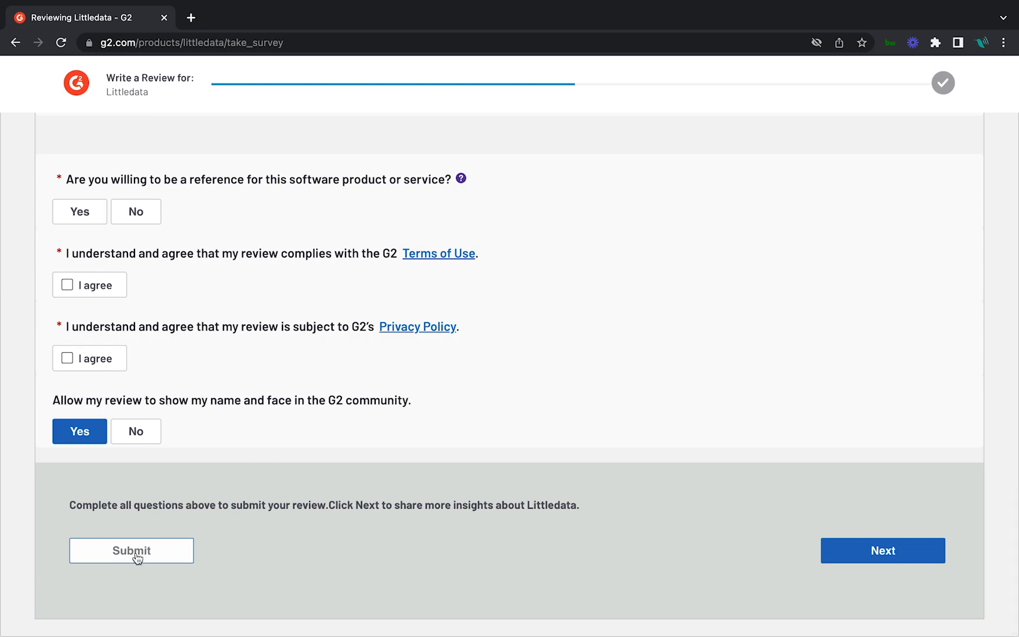
left_click(131, 551)
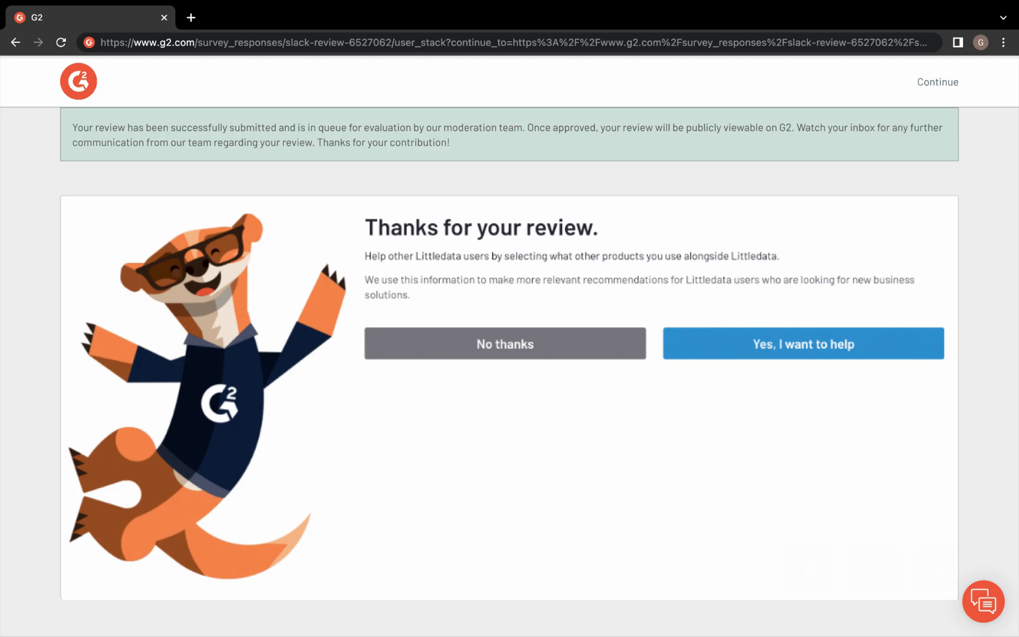